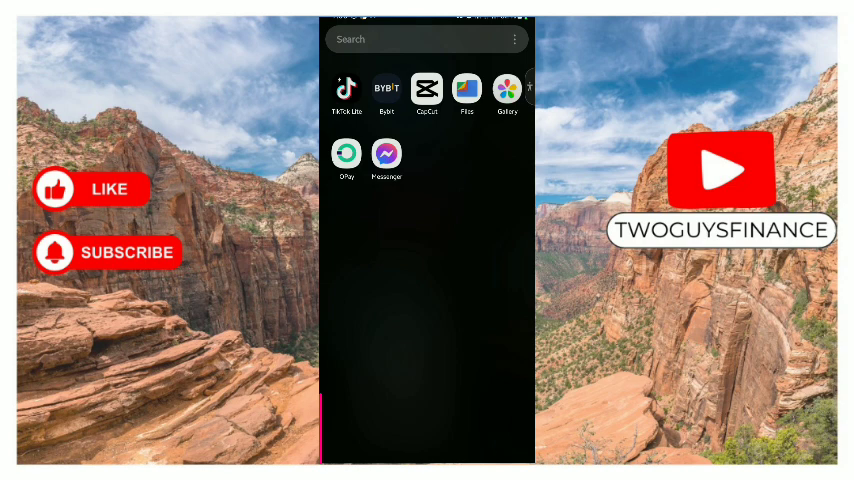
# Launch Messenger and go to the Privacy & safety settings page
pyautogui.click(386, 154)
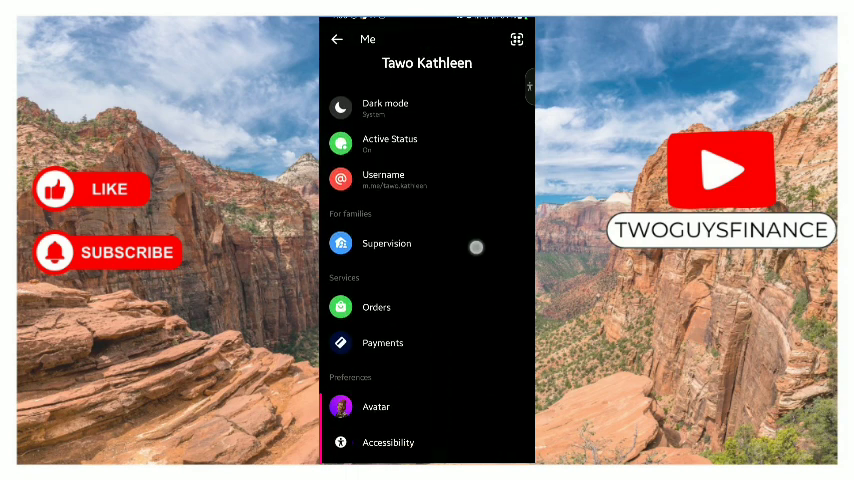
pyautogui.scroll(-3)
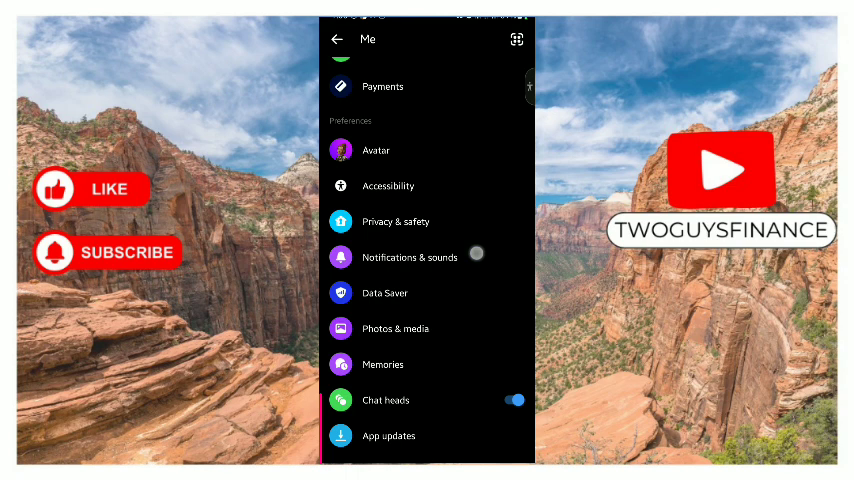
pyautogui.click(398, 221)
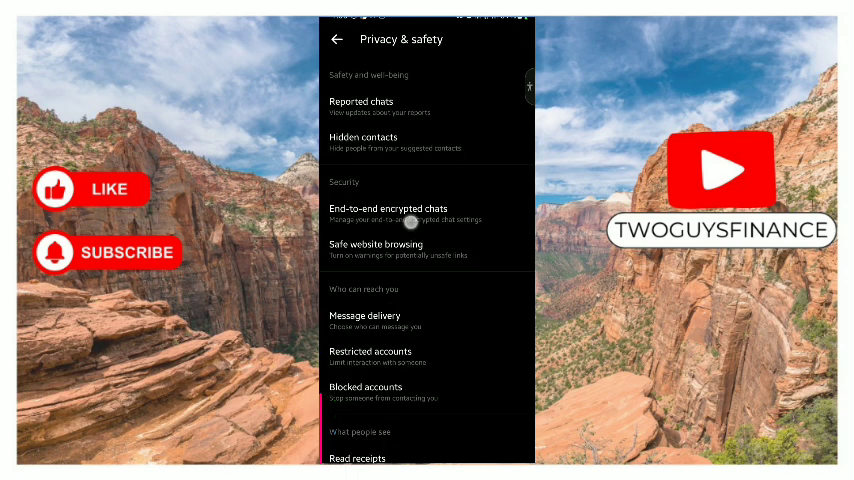
pyautogui.scroll(-3)
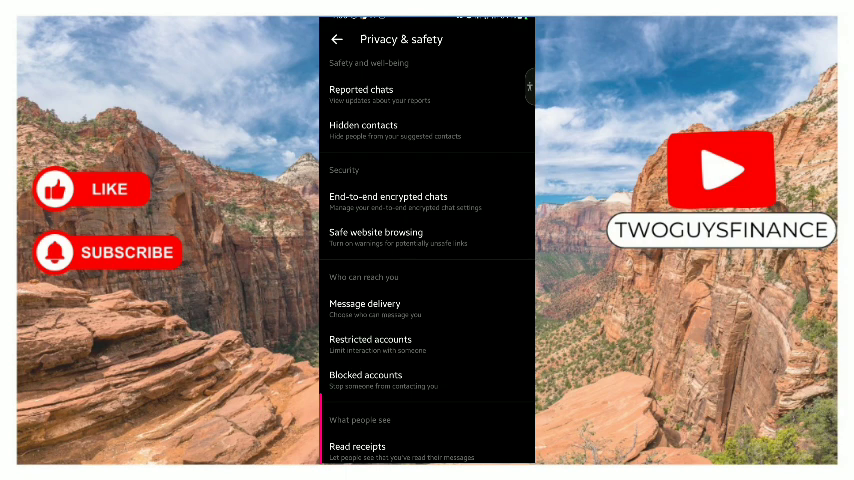
# Go into End-to-end encrypted chats, then its Message storage page
pyautogui.click(390, 195)
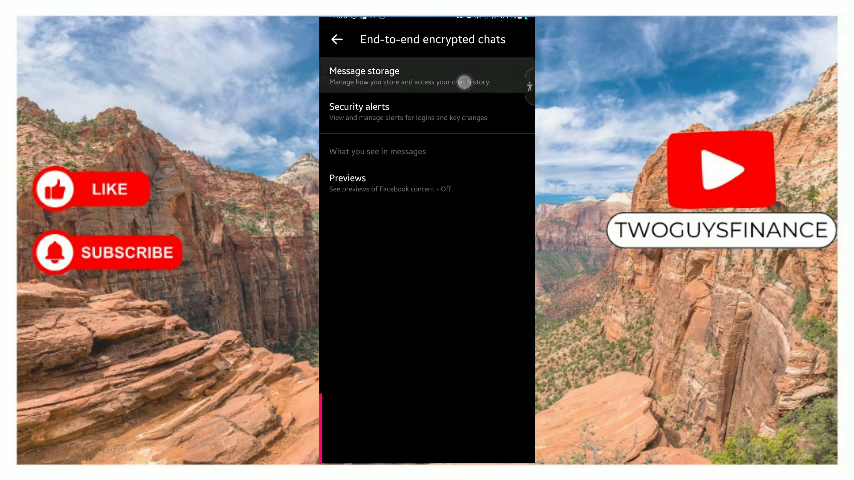
pyautogui.click(427, 75)
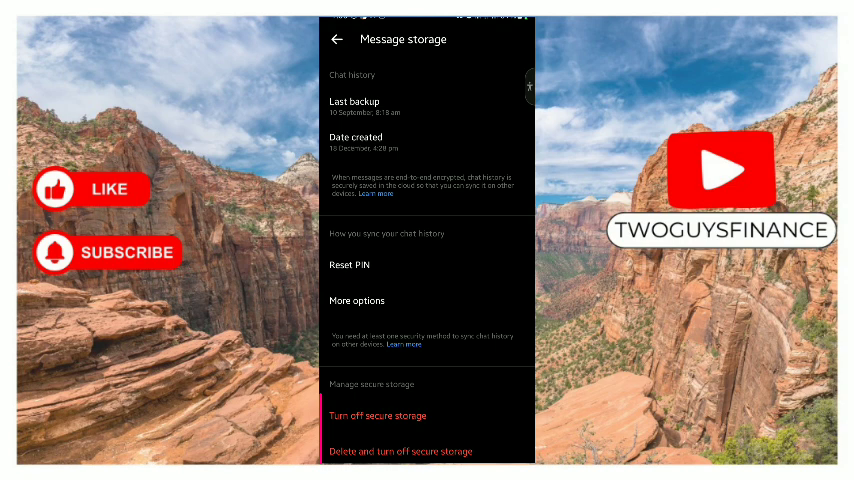
# View the chat-history sync More options showing Auto-sync on, then return to encrypted chats settings
pyautogui.click(477, 280)
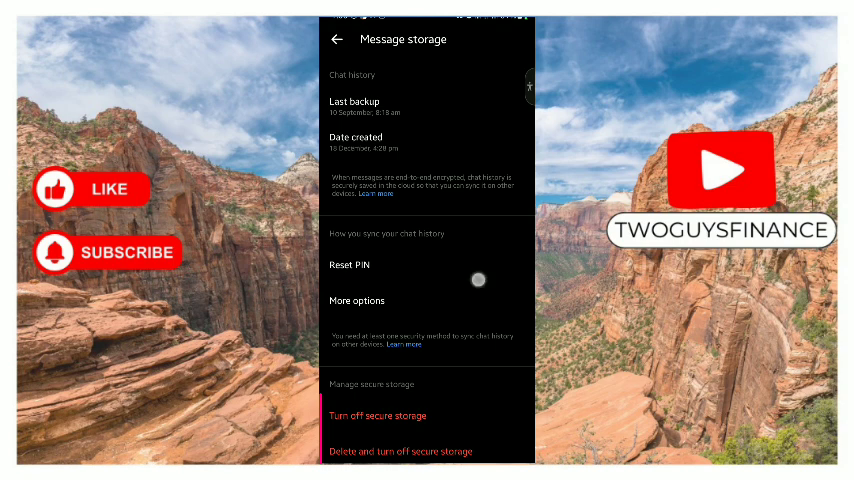
pyautogui.scroll(-3)
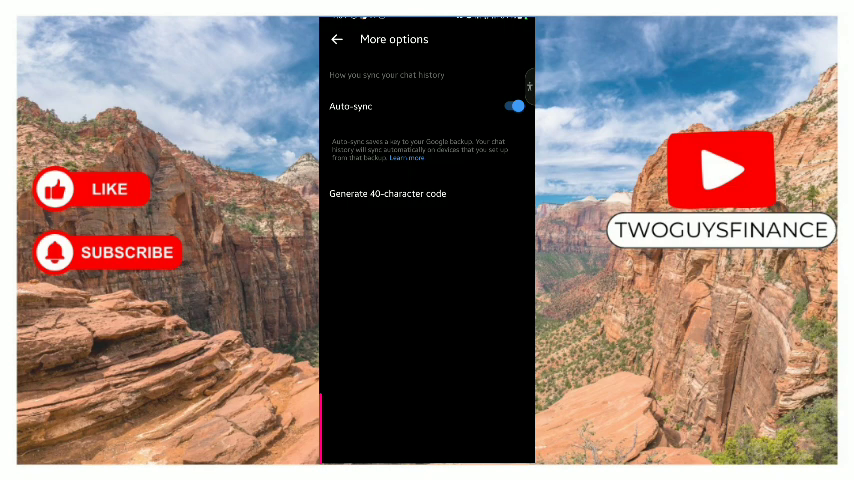
pyautogui.click(388, 193)
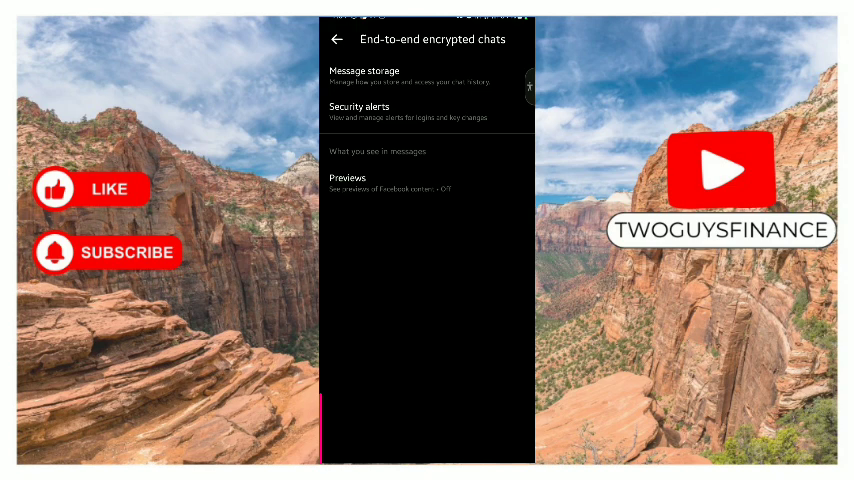
# Open the Previews setting for end-to-end encrypted chats
pyautogui.click(347, 183)
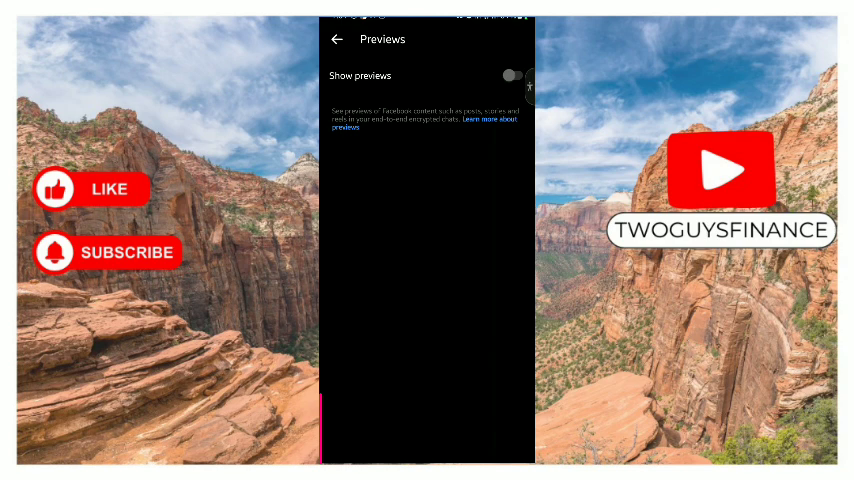
pyautogui.click(512, 76)
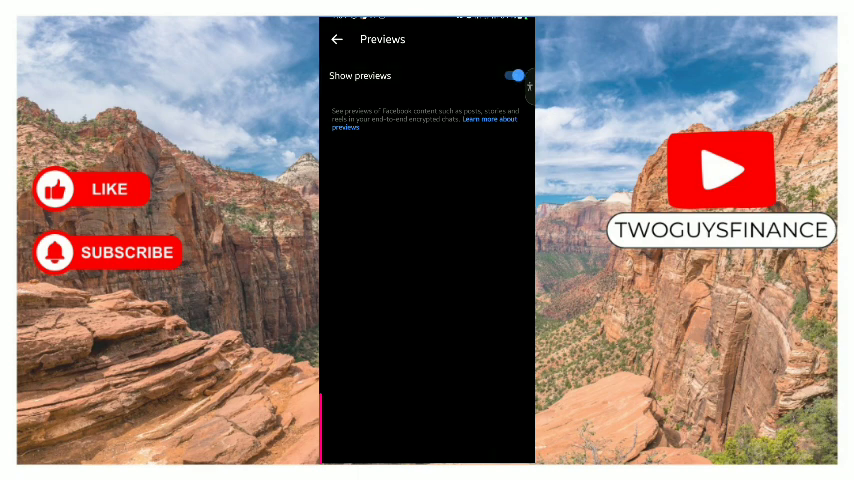
pyautogui.click(513, 75)
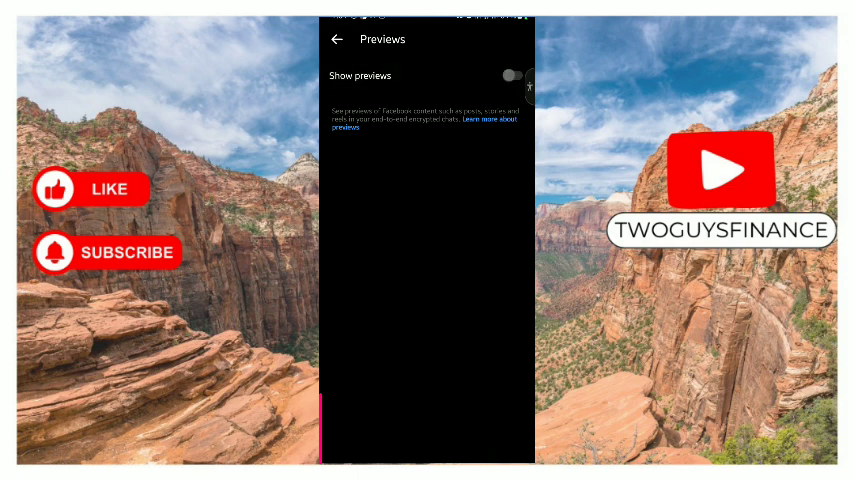
pyautogui.click(335, 40)
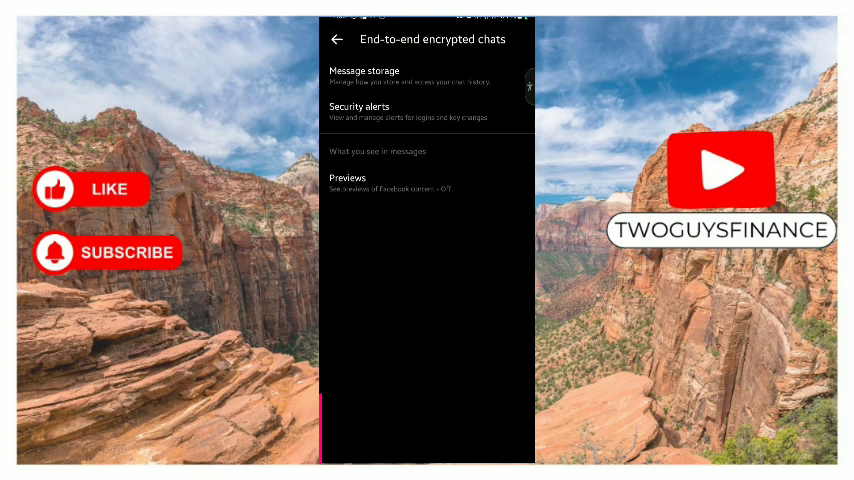